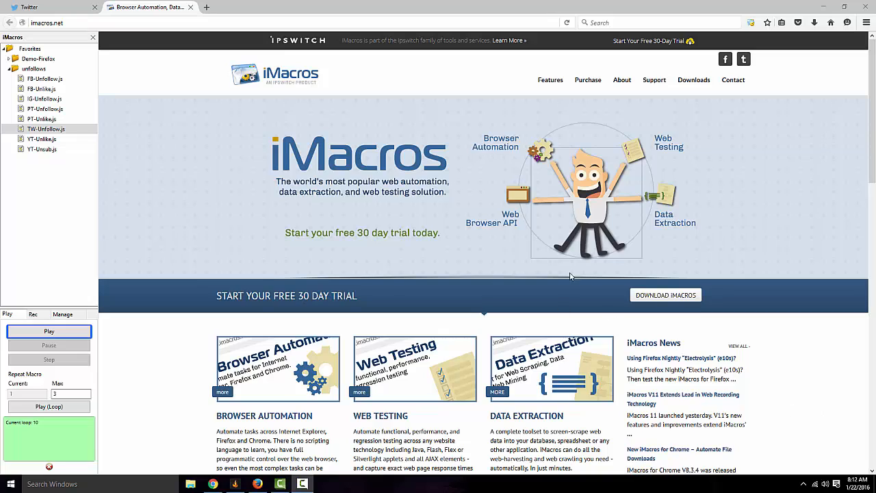
pyautogui.moveTo(710, 222)
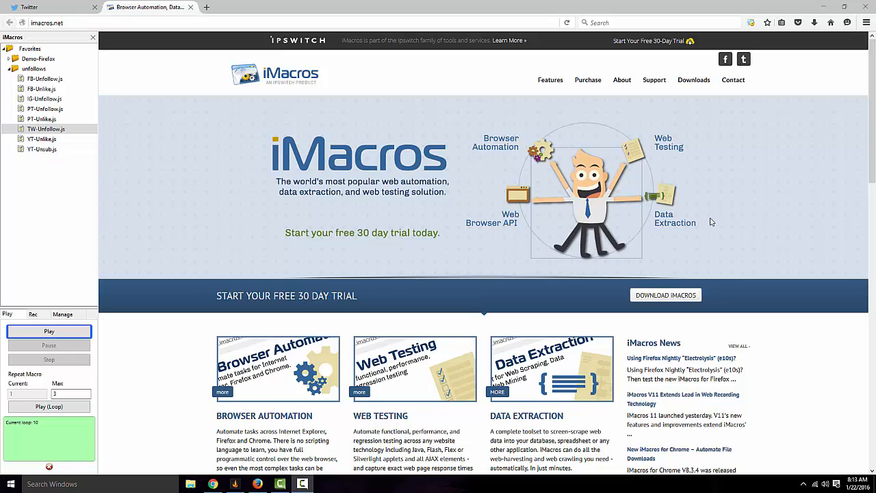
pyautogui.moveTo(247, 101)
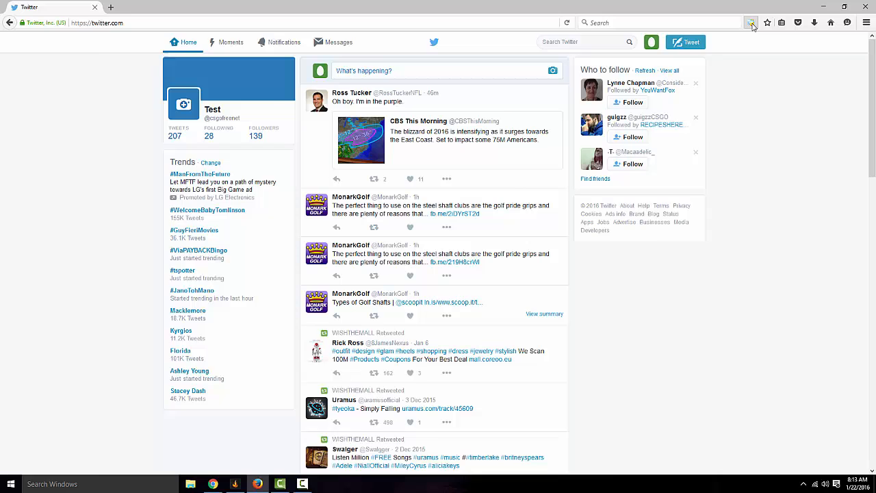
# Reopen the iMacros macro list, select TW-Unfollow.js, and bring up File Explorer's Quick access
pyautogui.click(751, 23)
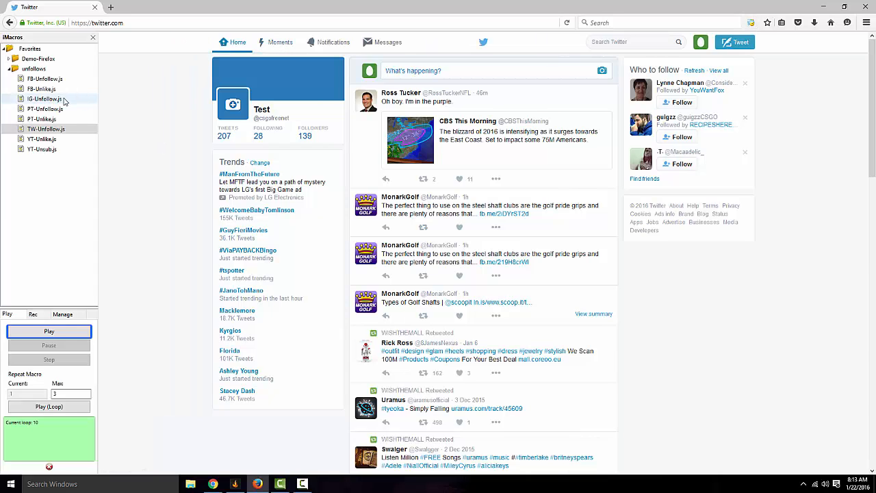
pyautogui.click(48, 129)
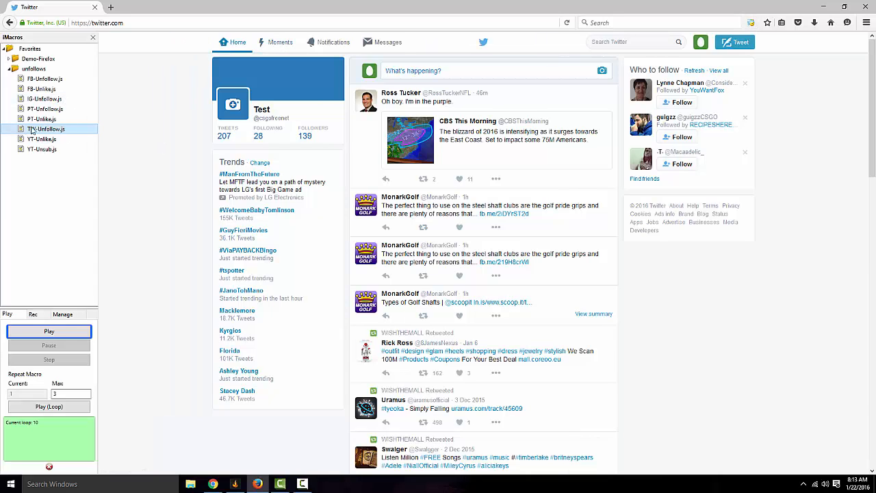
pyautogui.click(45, 129)
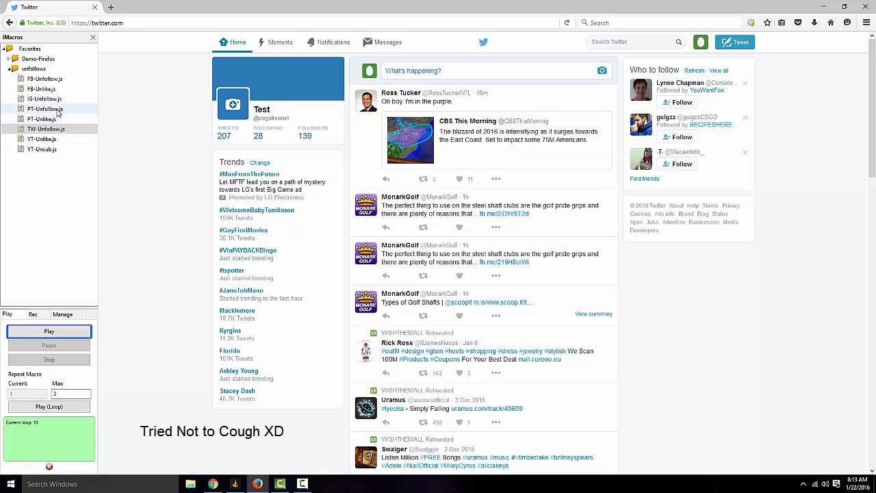
pyautogui.click(45, 98)
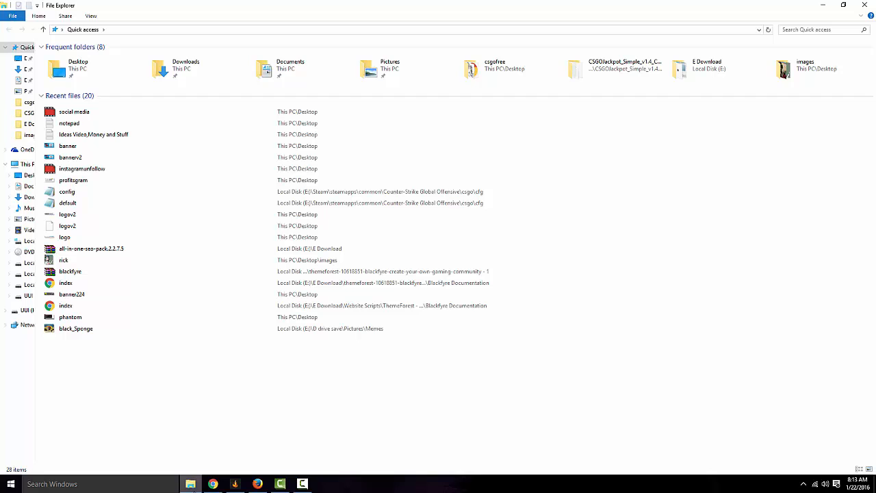
# Dismiss File Explorer to return to Firefox with the Twitter feed and iMacros sidebar
pyautogui.click(74, 110)
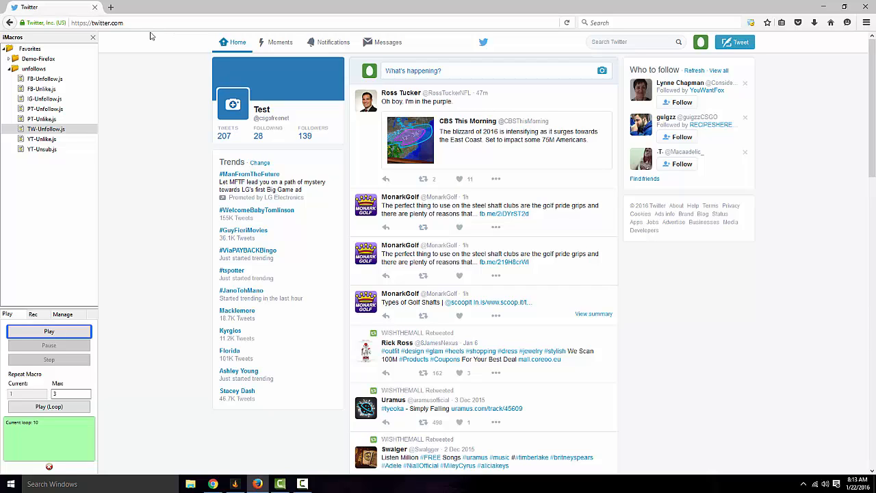
# Loop-play TW-Unfollow.js on the Following page, unfollowing accounts from 28 down to 23
pyautogui.click(46, 129)
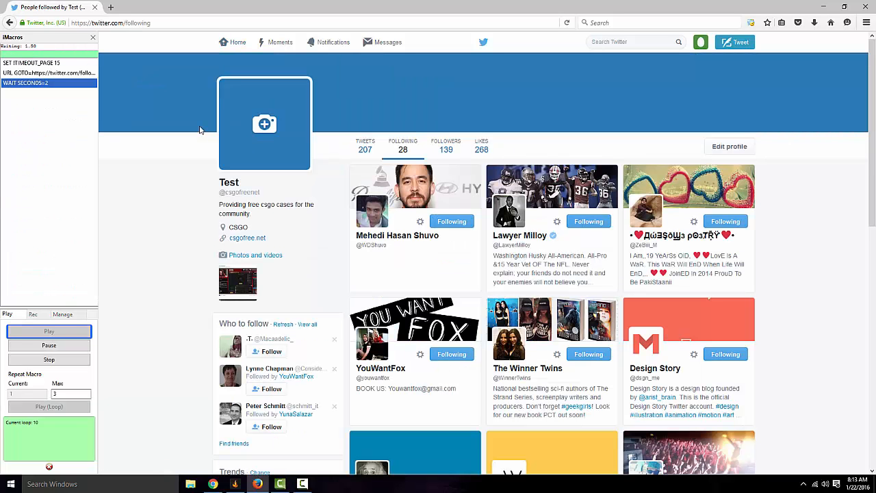
pyautogui.click(451, 221)
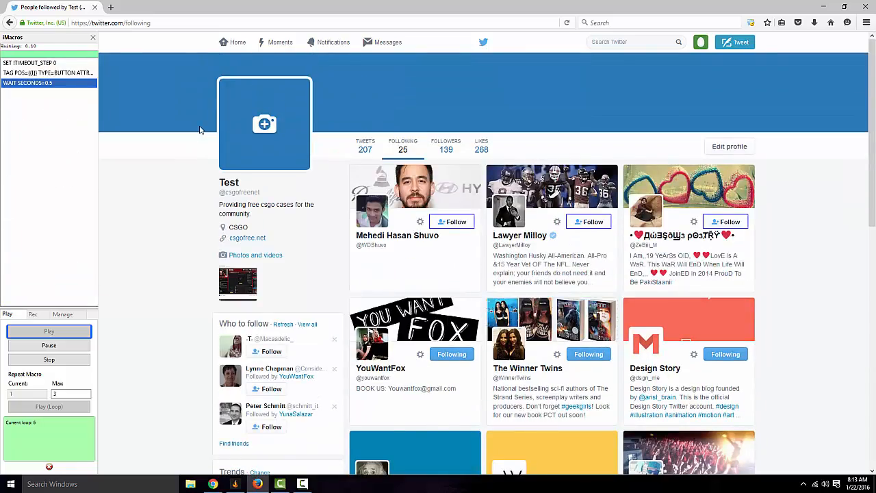
pyautogui.scroll(-3)
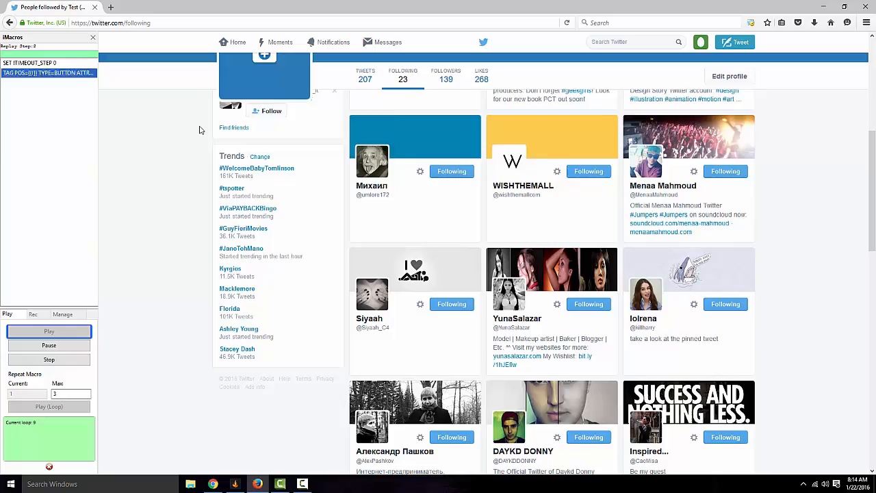